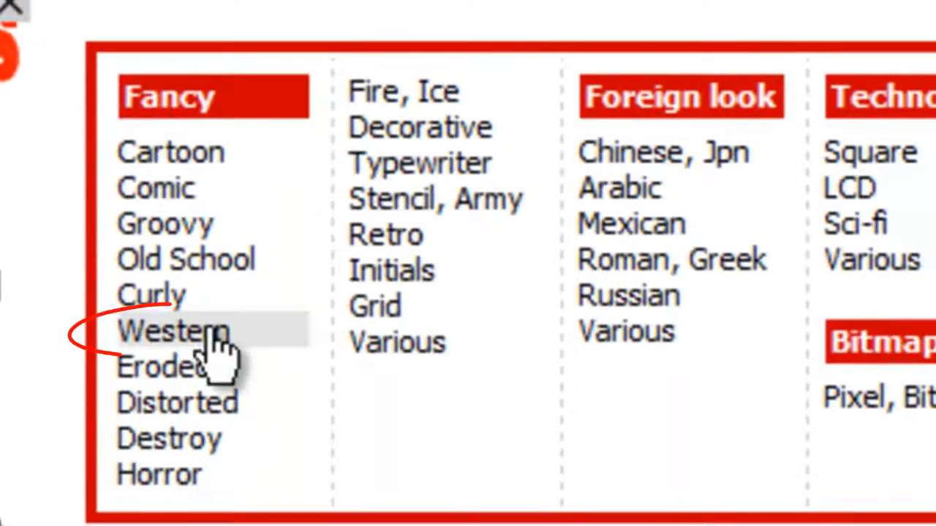
# Browse into the Western category and scroll to the Gunslinger entry.
pyautogui.click(173, 331)
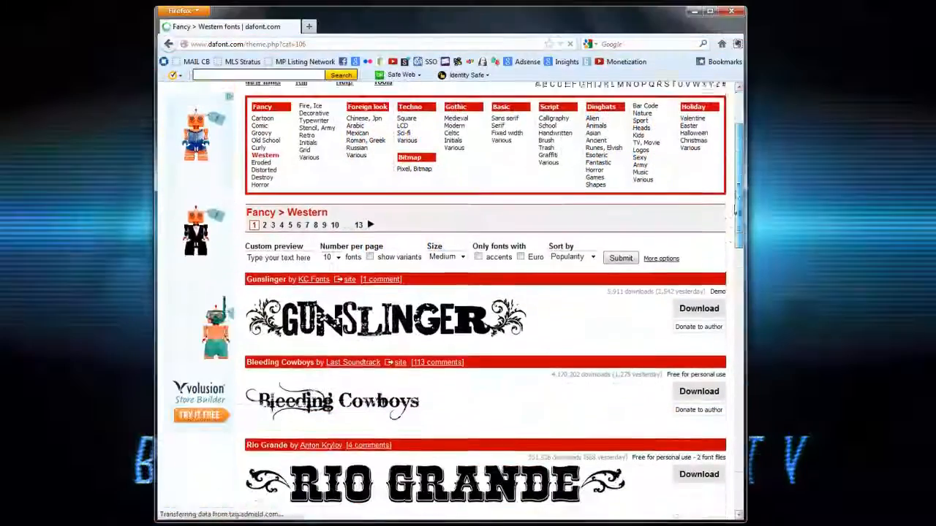
pyautogui.scroll(-3)
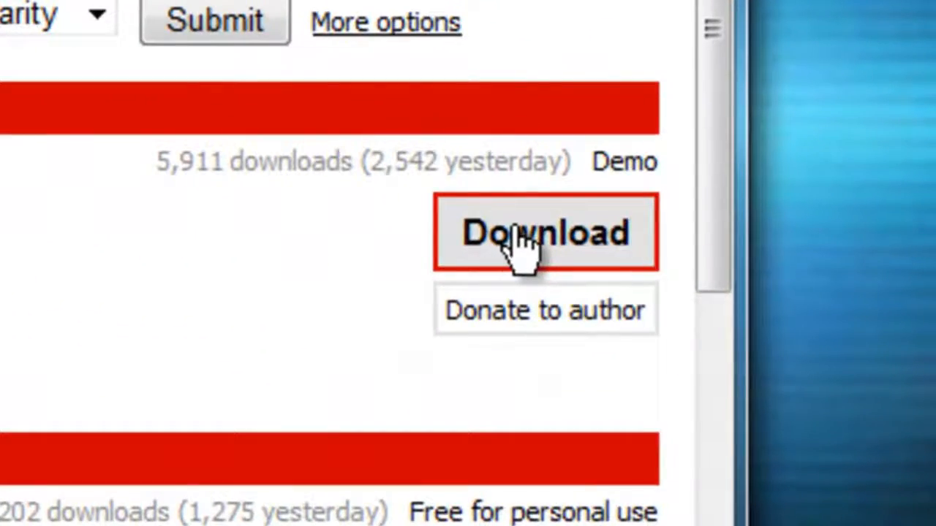
# Start the gunslinger.zip download from the Gunslinger Download button.
pyautogui.click(544, 232)
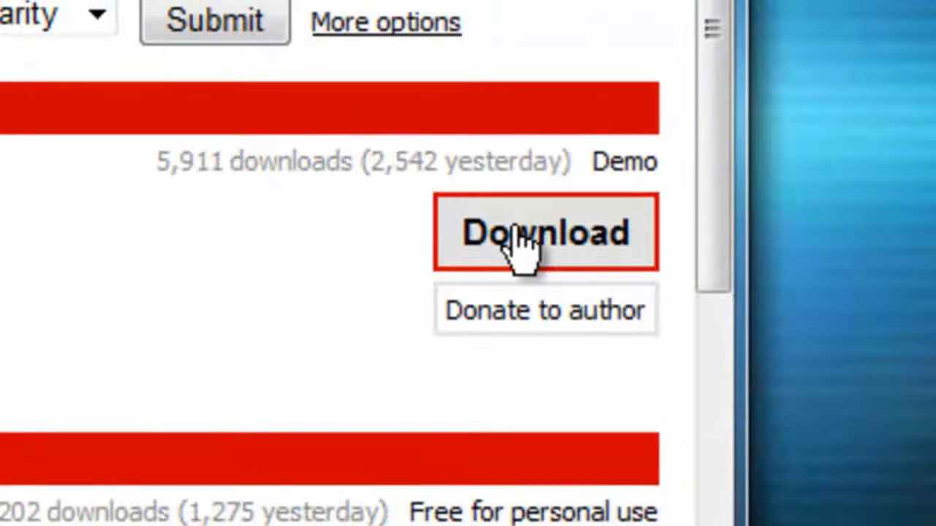
pyautogui.click(544, 233)
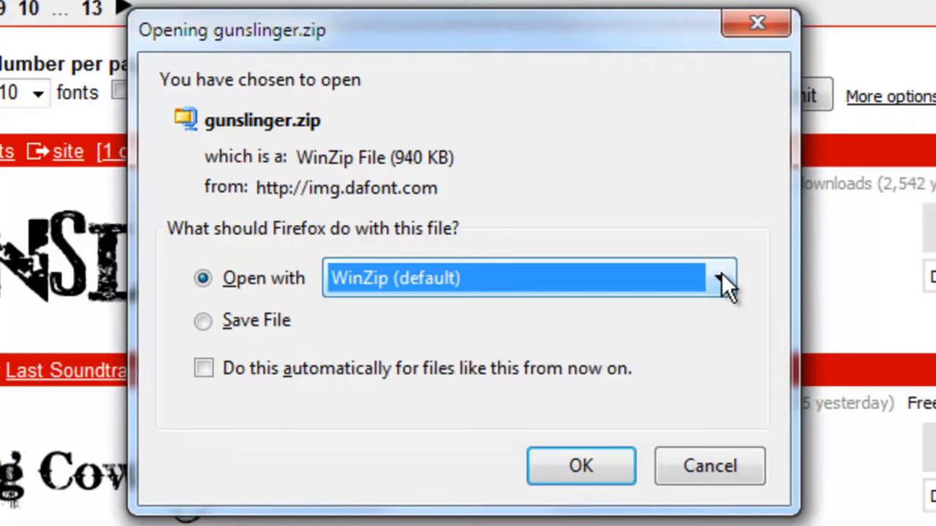
# Open gunslinger.zip with WinZip and allow WinZip through the UAC prompt.
pyautogui.click(581, 465)
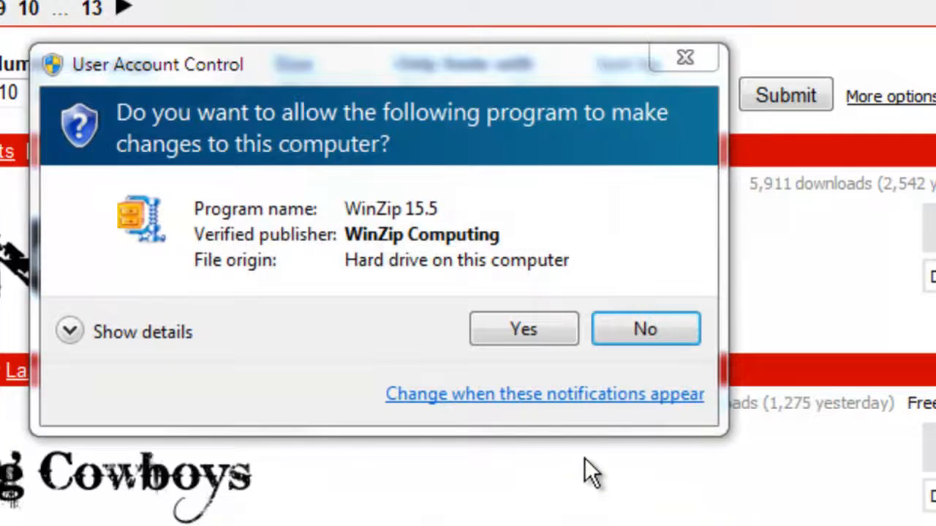
pyautogui.moveTo(588, 471)
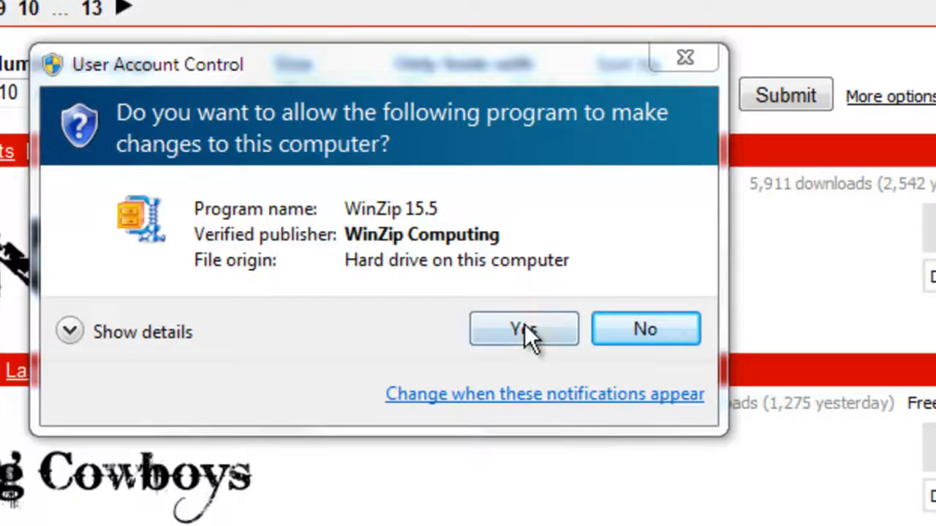
pyautogui.click(524, 328)
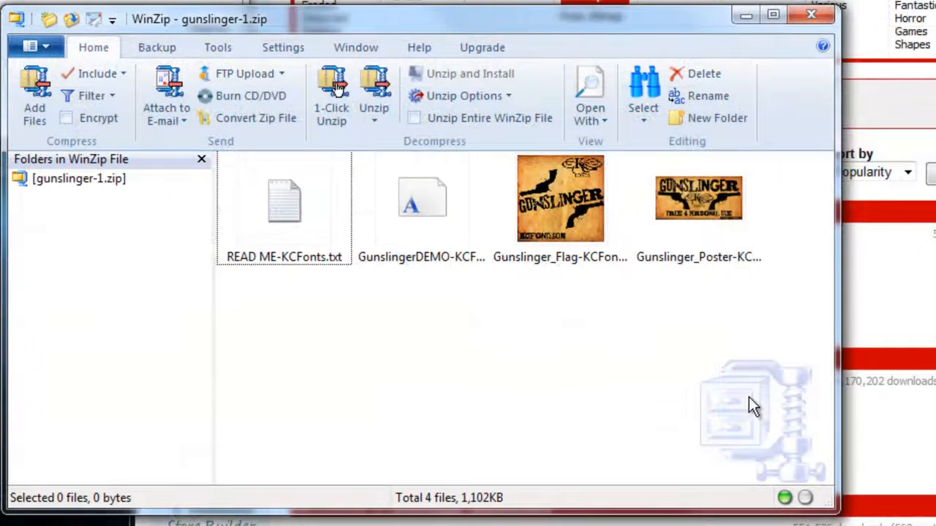
pyautogui.moveTo(746, 402)
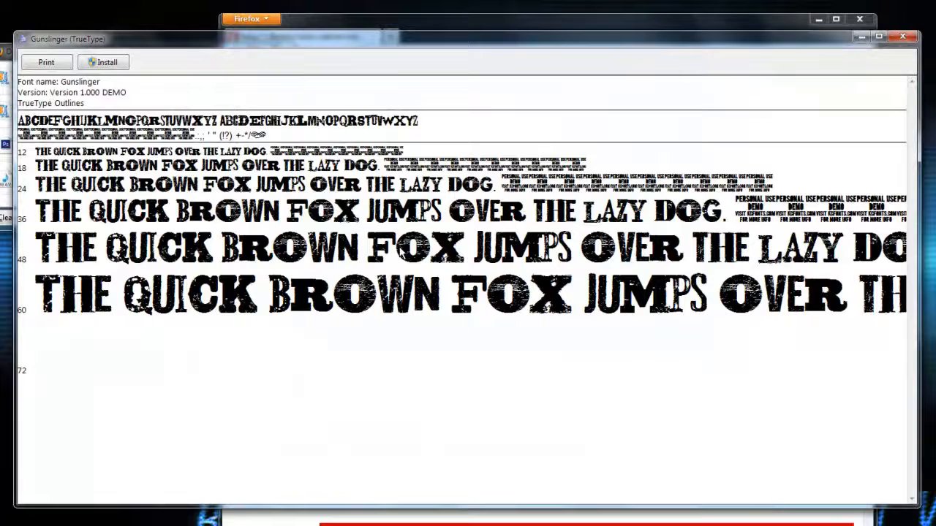
# Scroll through the Gunslinger sample text in Font Viewer.
pyautogui.scroll(-3)
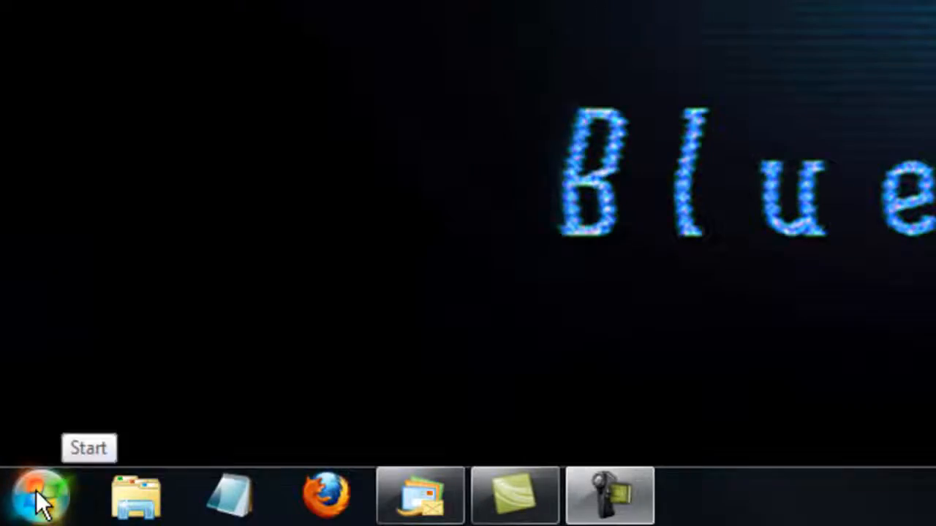
# Browse from Computer into C:\Windows and open the Fonts folder.
pyautogui.click(41, 495)
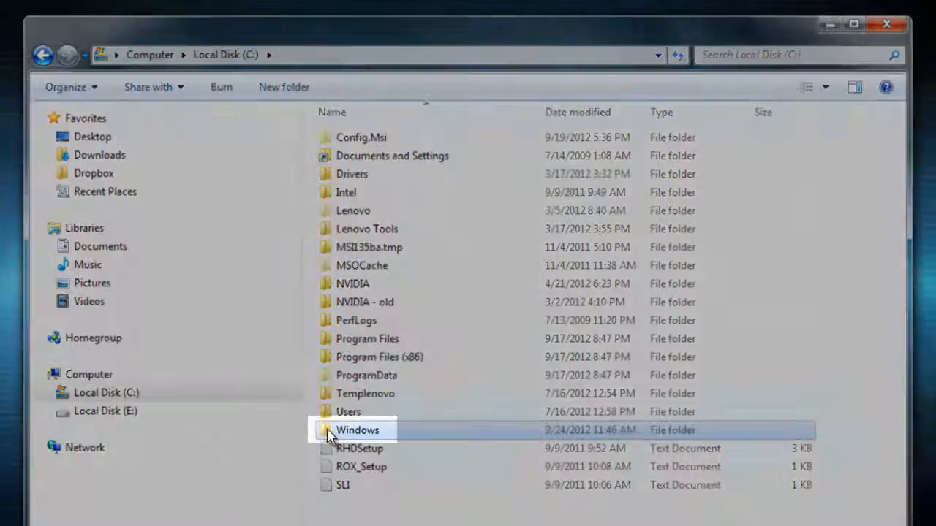
pyautogui.doubleClick(356, 430)
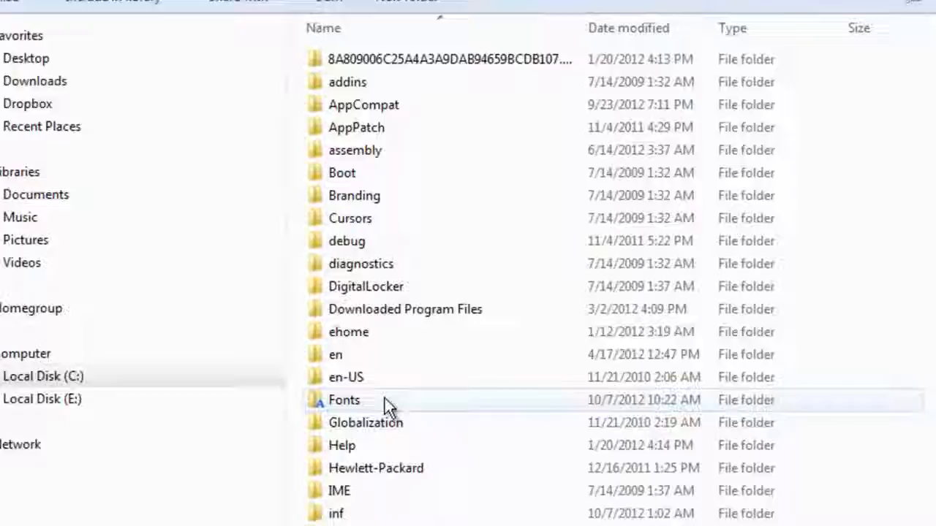
pyautogui.doubleClick(344, 400)
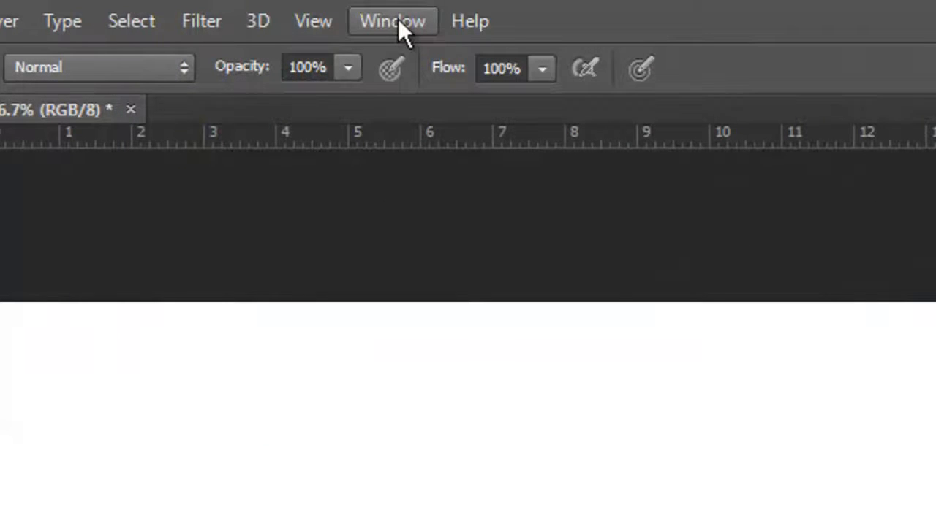
# Choose Gunslinger in the Character panel and switch to the Horizontal Type Tool.
pyautogui.click(392, 21)
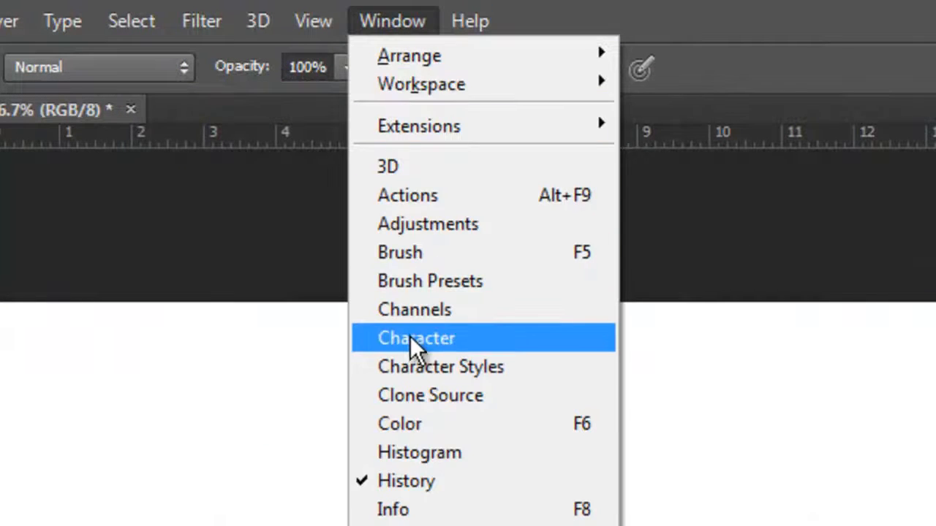
pyautogui.click(415, 338)
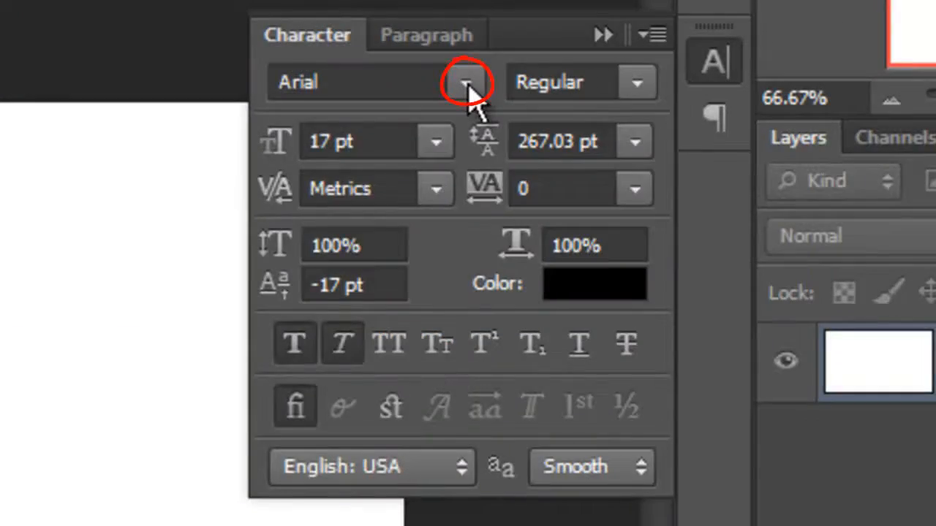
pyautogui.click(465, 82)
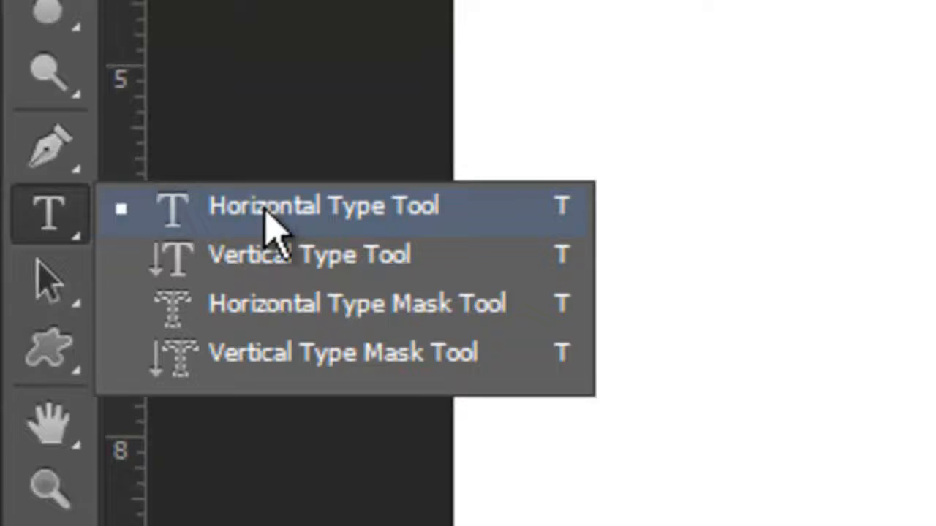
pyautogui.click(323, 205)
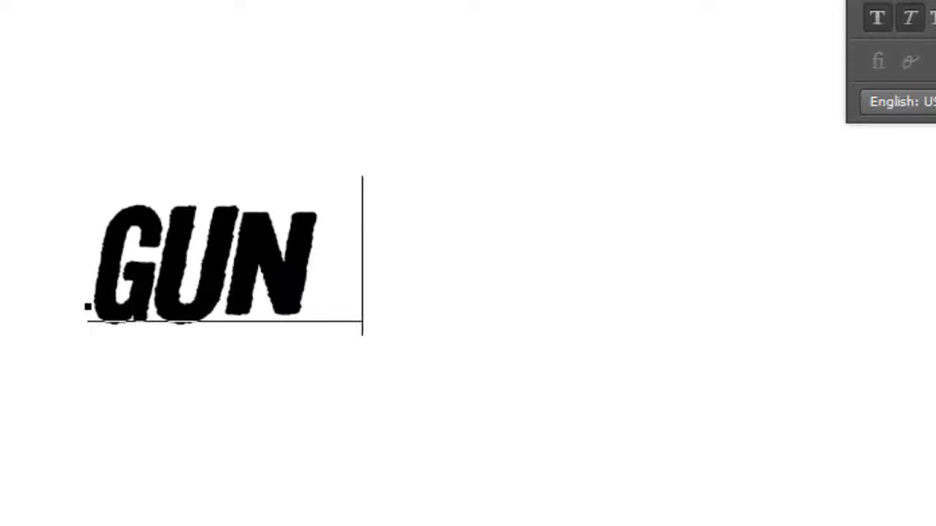